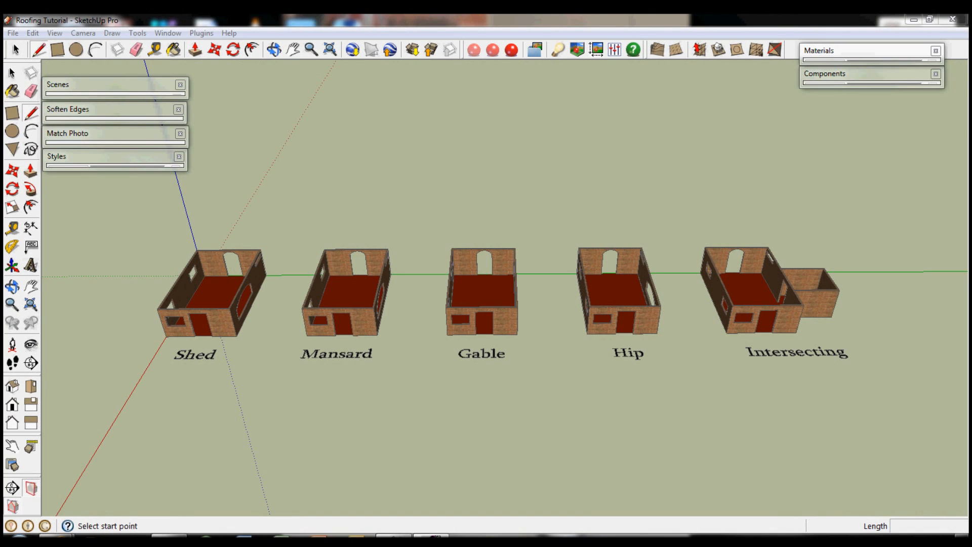
mouse_move(894, 439)
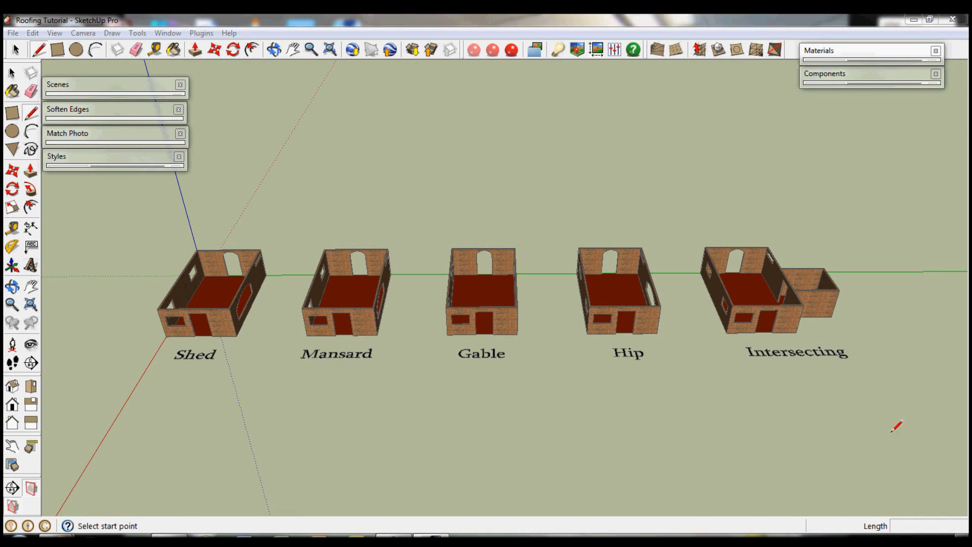
mouse_move(582, 405)
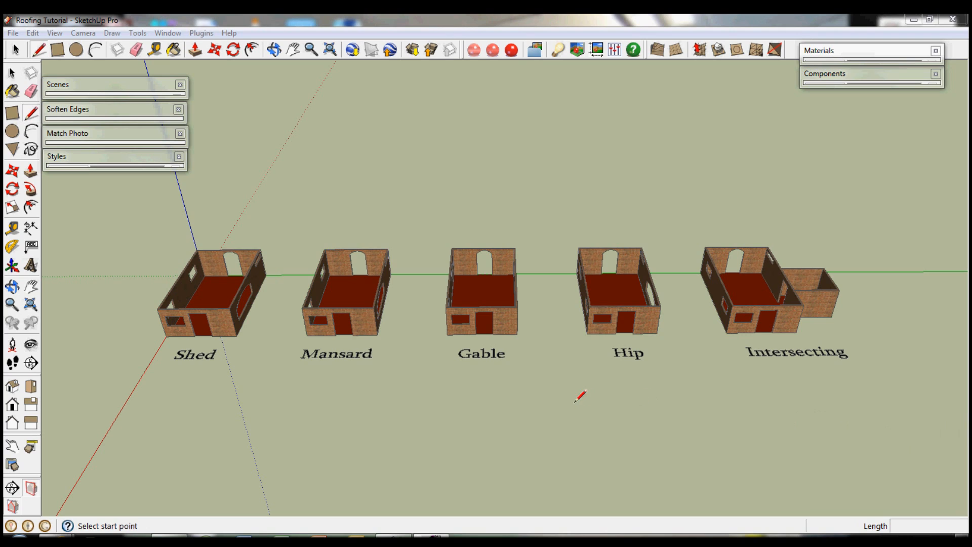
mouse_move(244, 360)
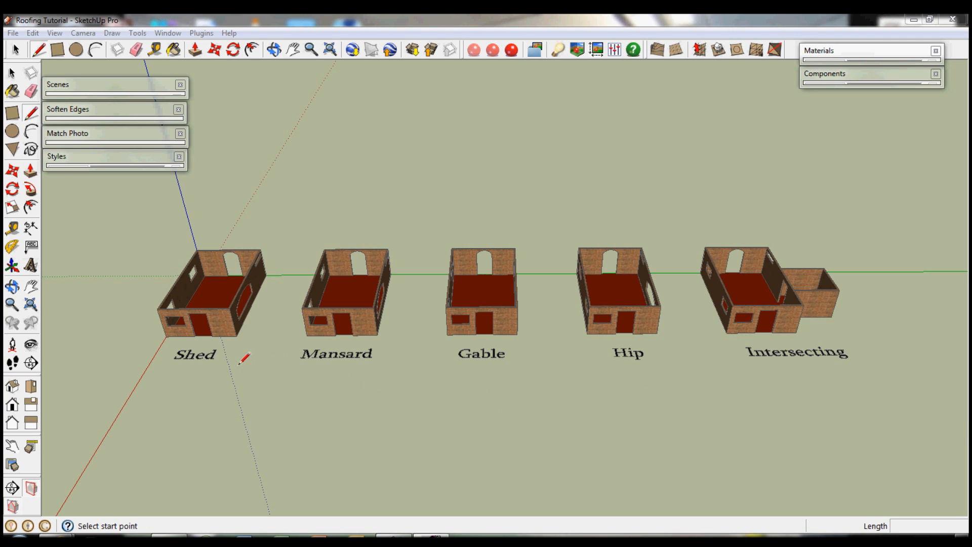
mouse_move(229, 351)
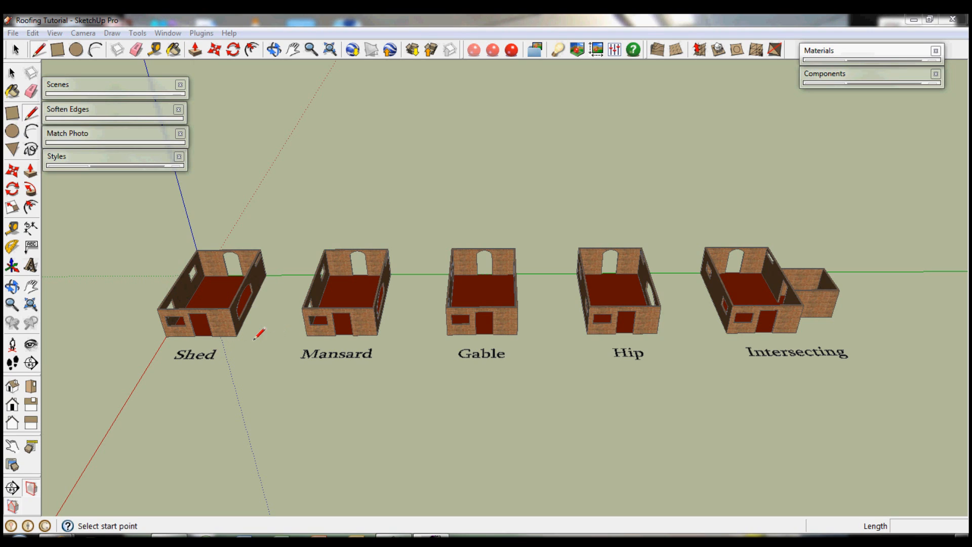
mouse_move(213, 347)
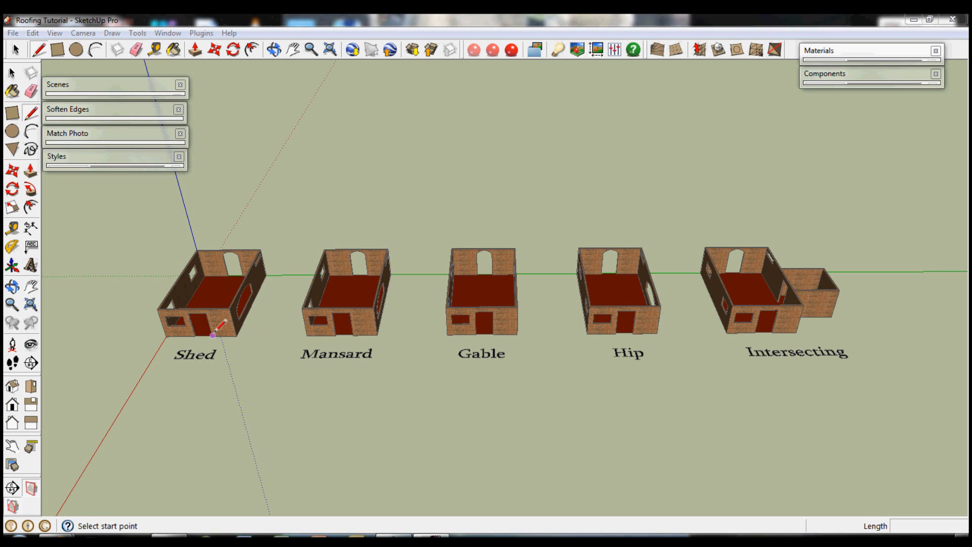
mouse_move(274, 331)
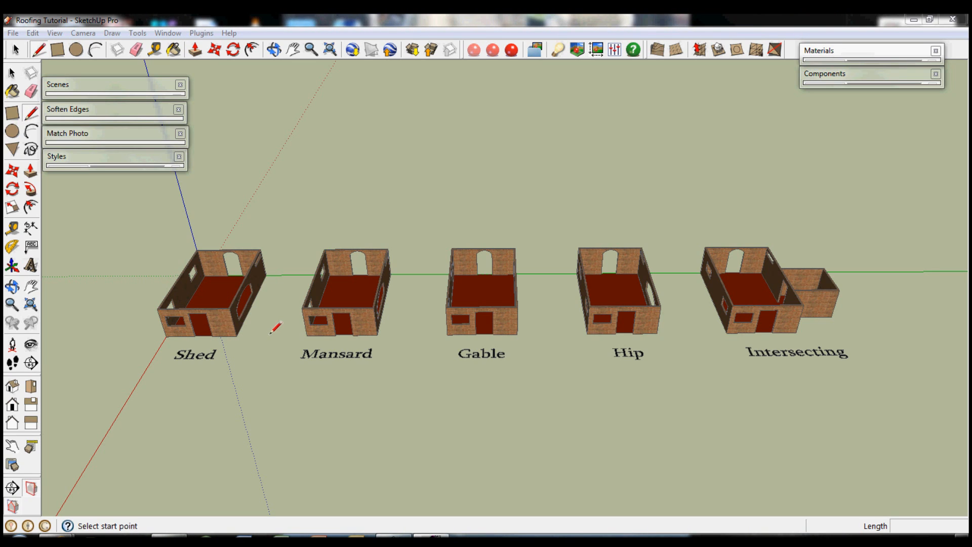
Draw the Shed roof, raise its back edge into a slope, and close the side triangle
left_click(287, 342)
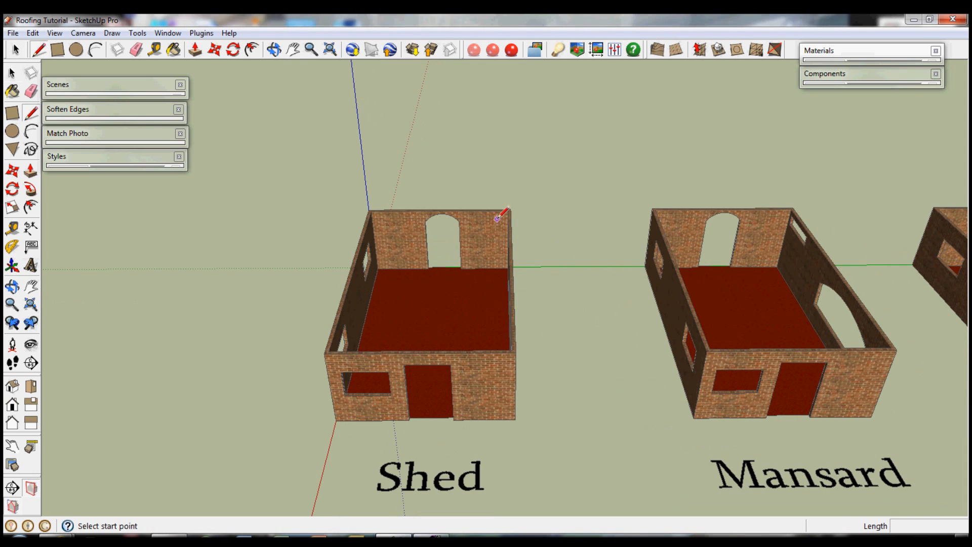
mouse_move(509, 222)
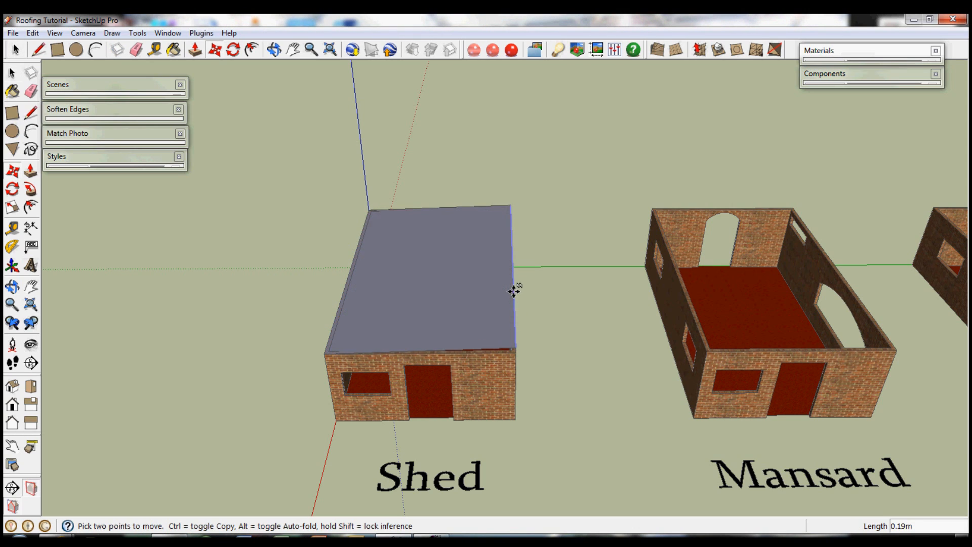
left_click_drag(513, 292, 513, 254)
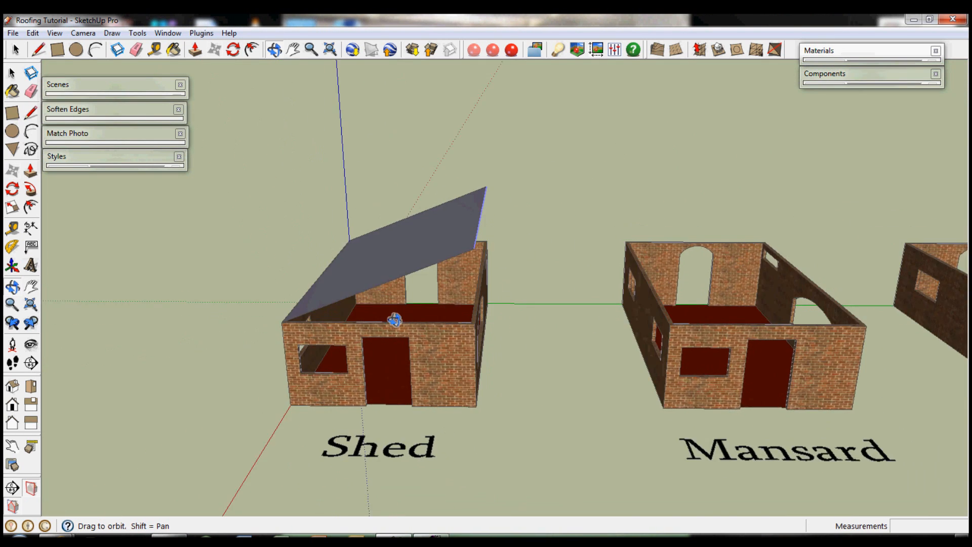
left_click_drag(394, 319, 549, 239)
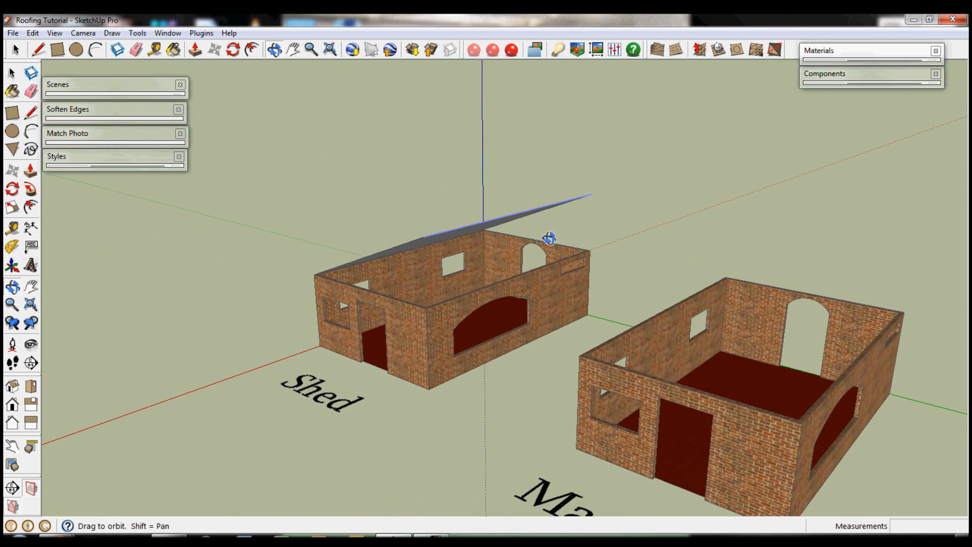
left_click(588, 261)
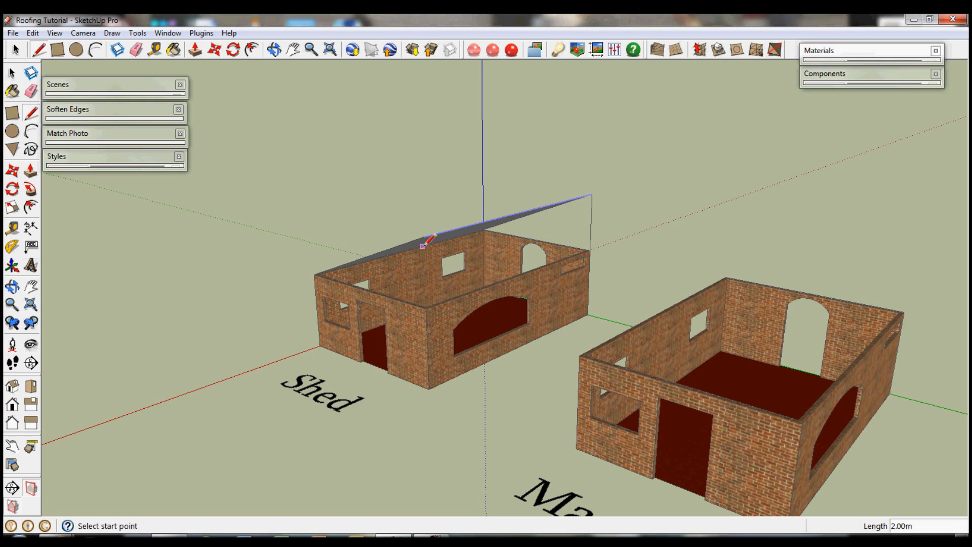
mouse_move(445, 316)
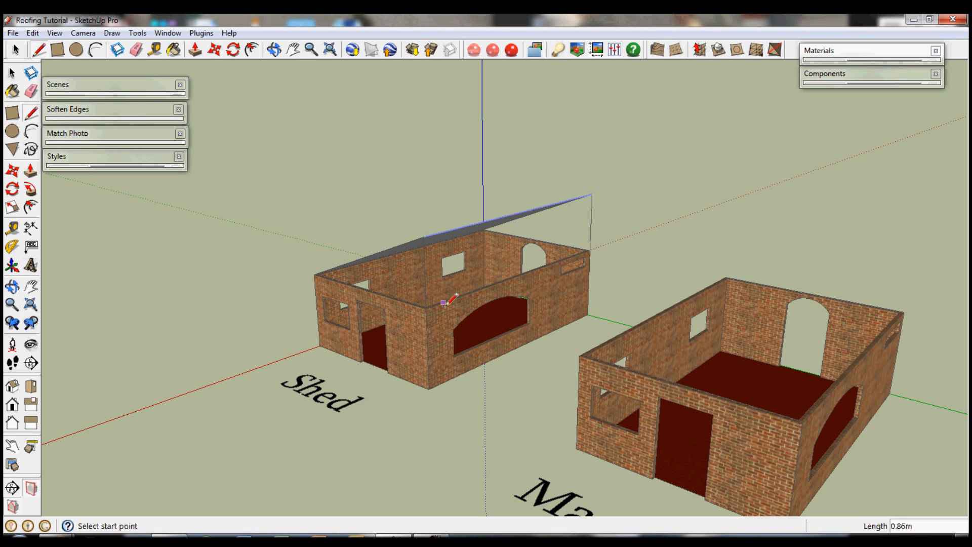
left_click(425, 317)
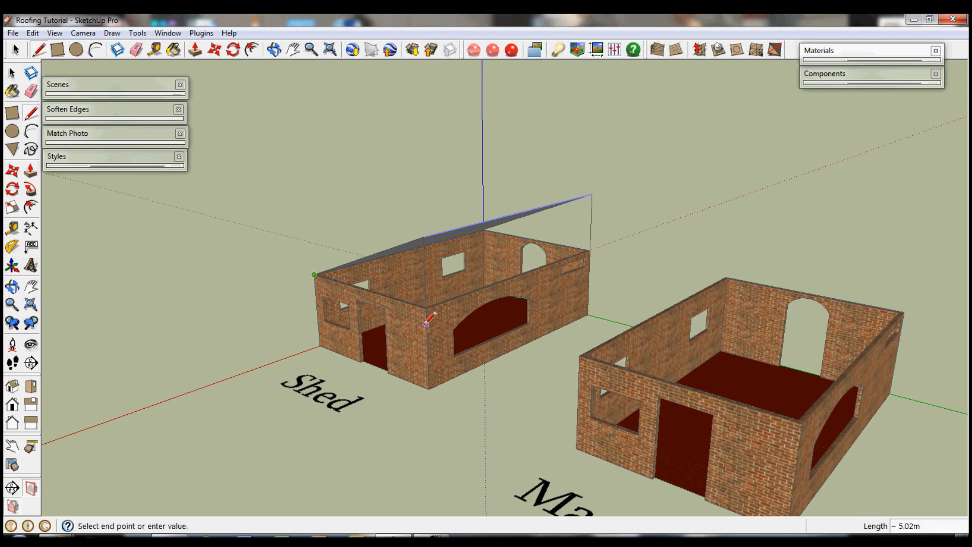
mouse_move(425, 320)
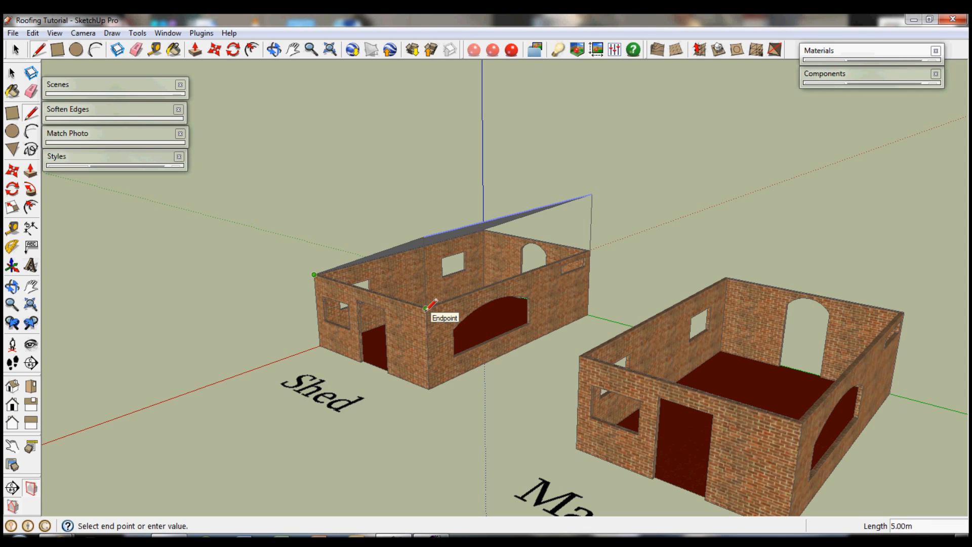
left_click(431, 307)
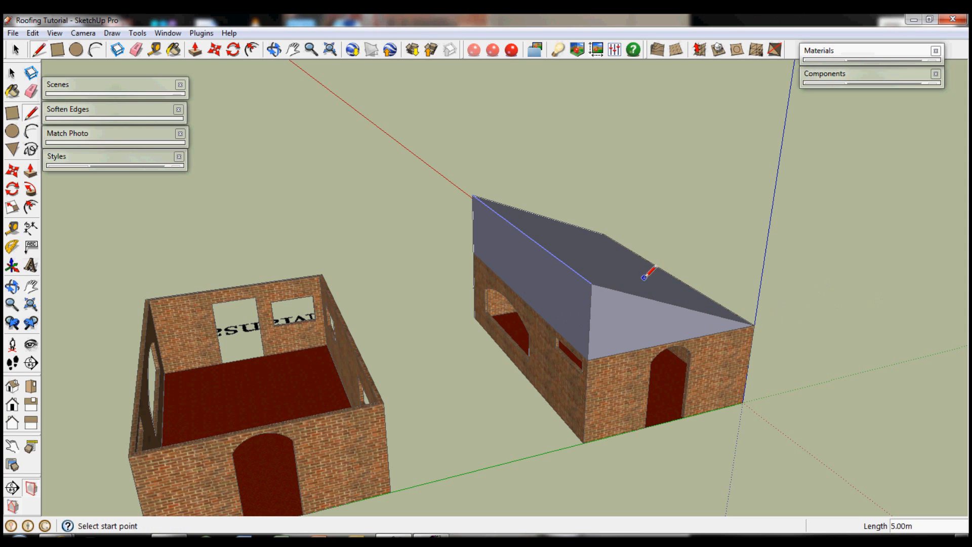
Paint the Shed roof with asphalt shingles and center the Mansard house in view
left_click(848, 50)
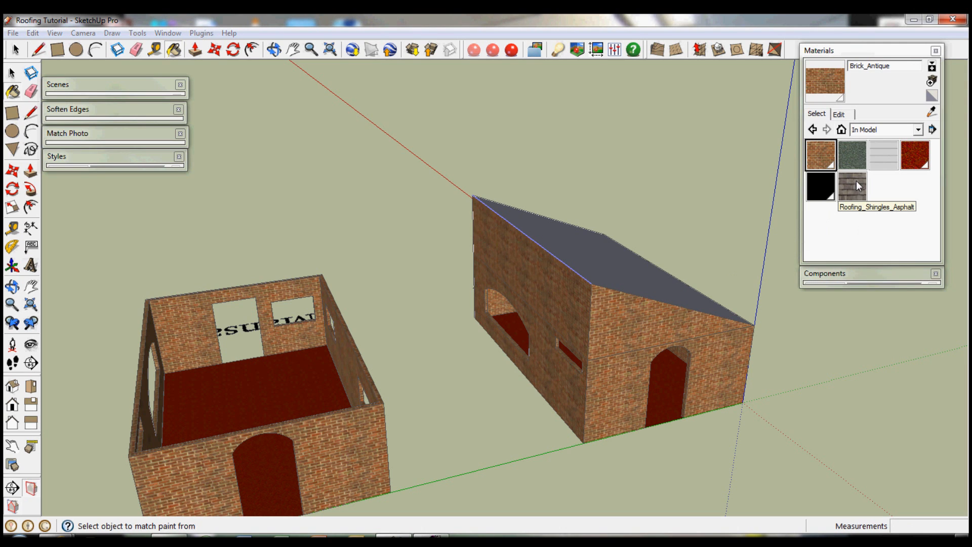
left_click(552, 302)
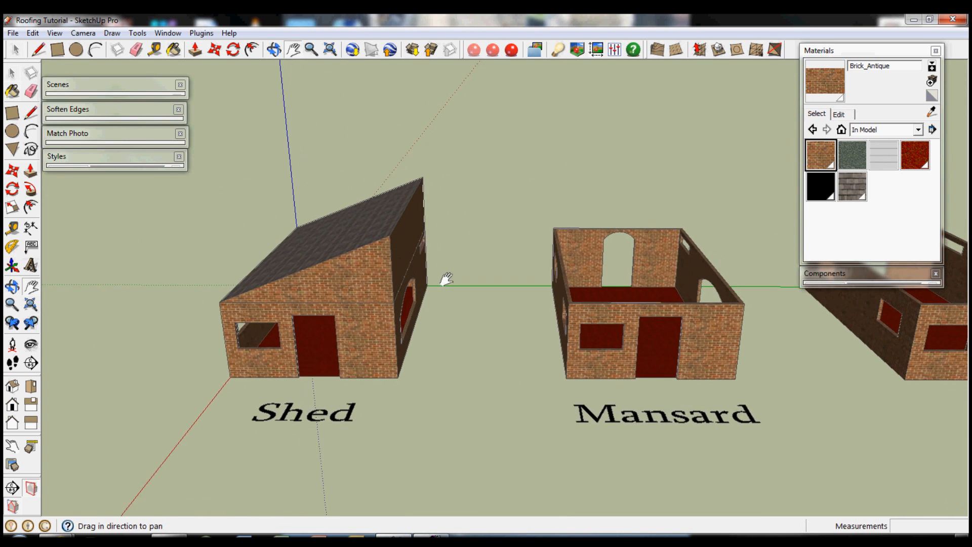
left_click_drag(450, 276, 375, 270)
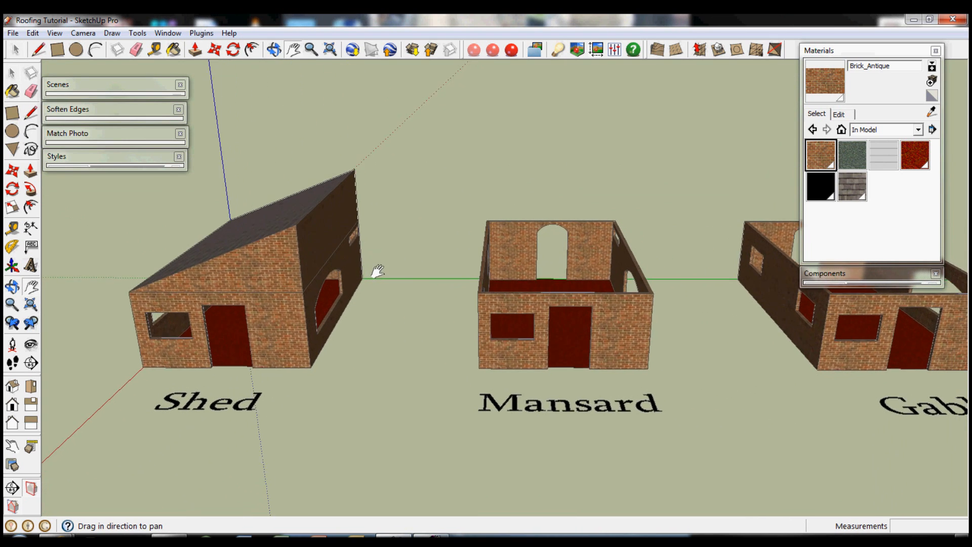
left_click_drag(379, 270, 365, 260)
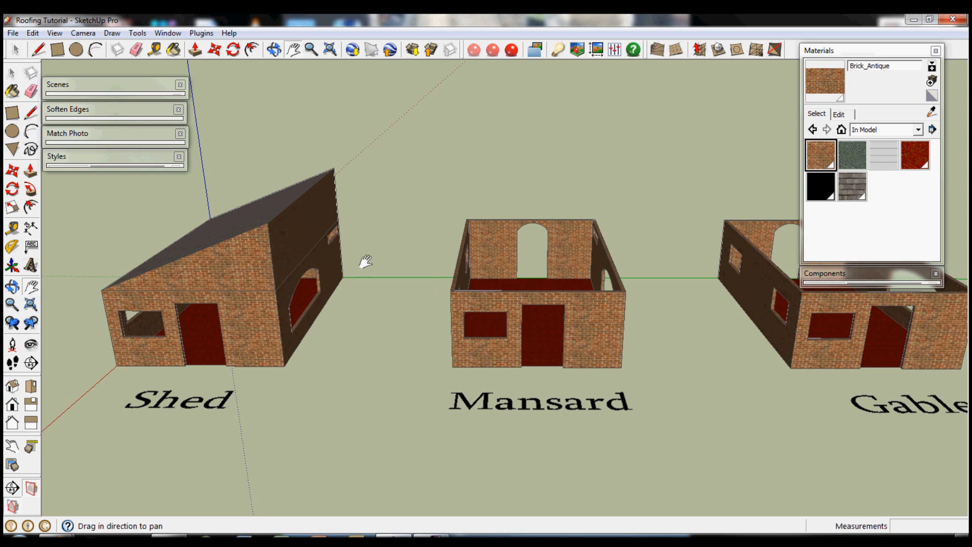
left_click_drag(365, 261, 412, 271)
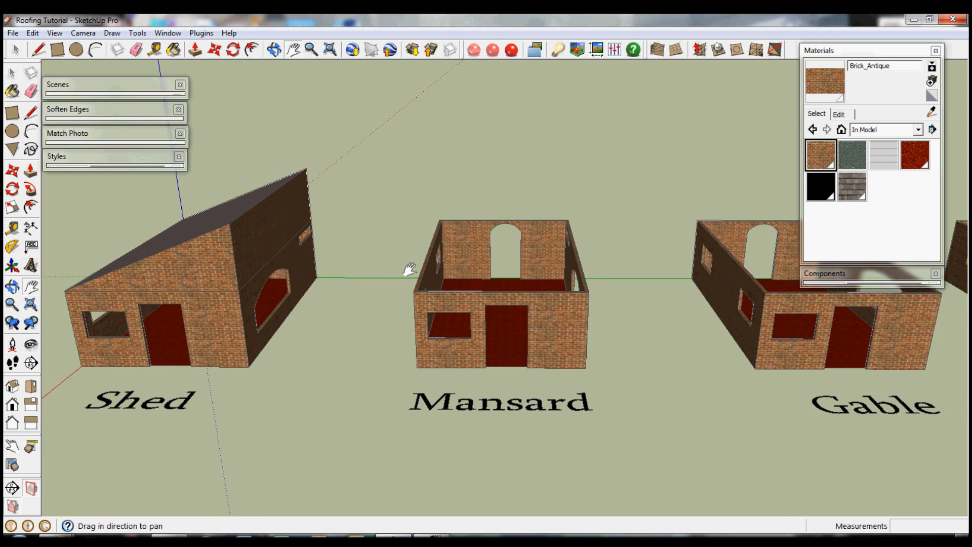
mouse_move(495, 279)
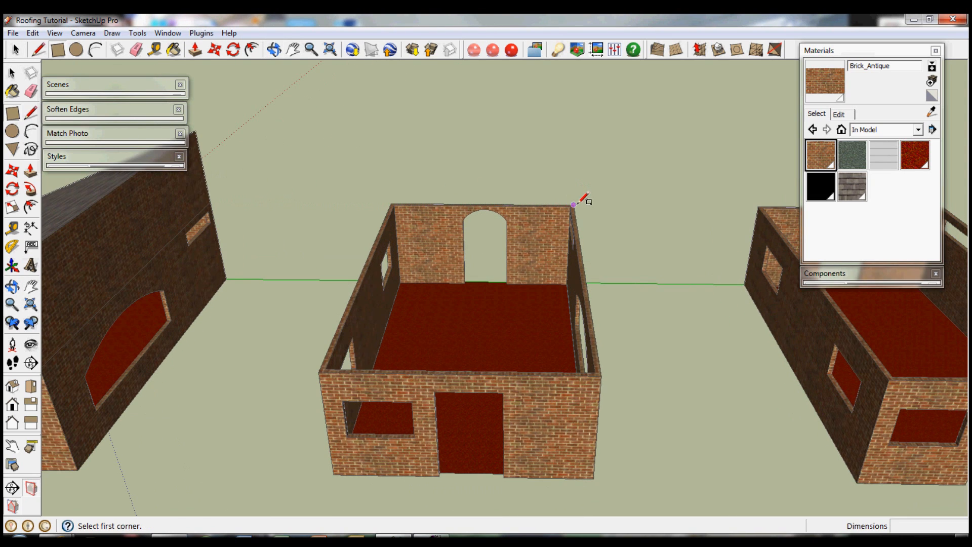
Draw the Mansard roof slab and lift an inset top 2 m into sloped sides
left_click_drag(574, 204, 397, 267)
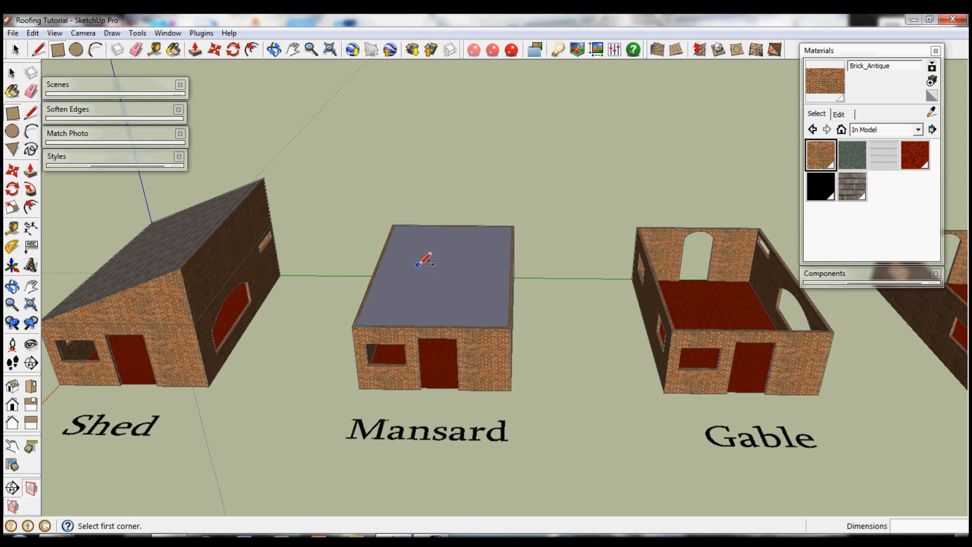
left_click(430, 263)
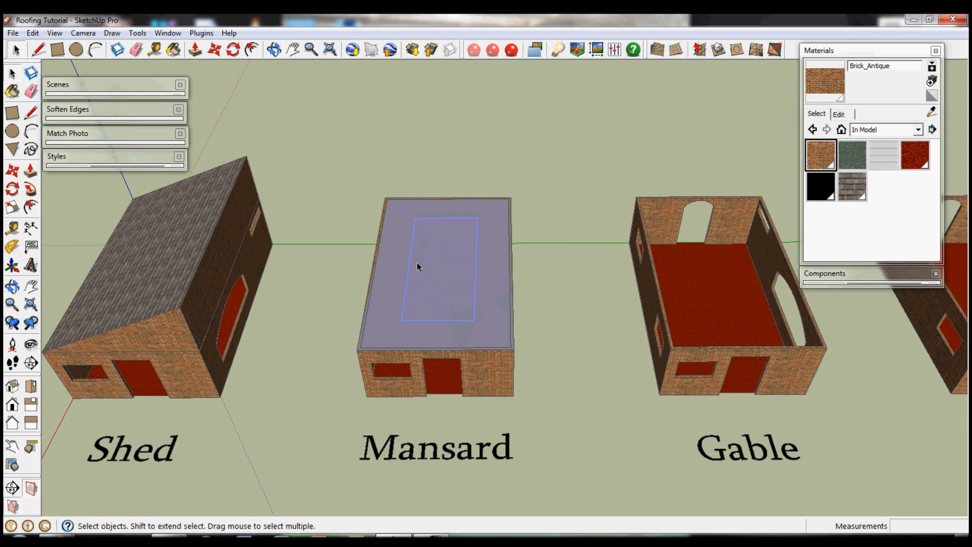
mouse_move(384, 248)
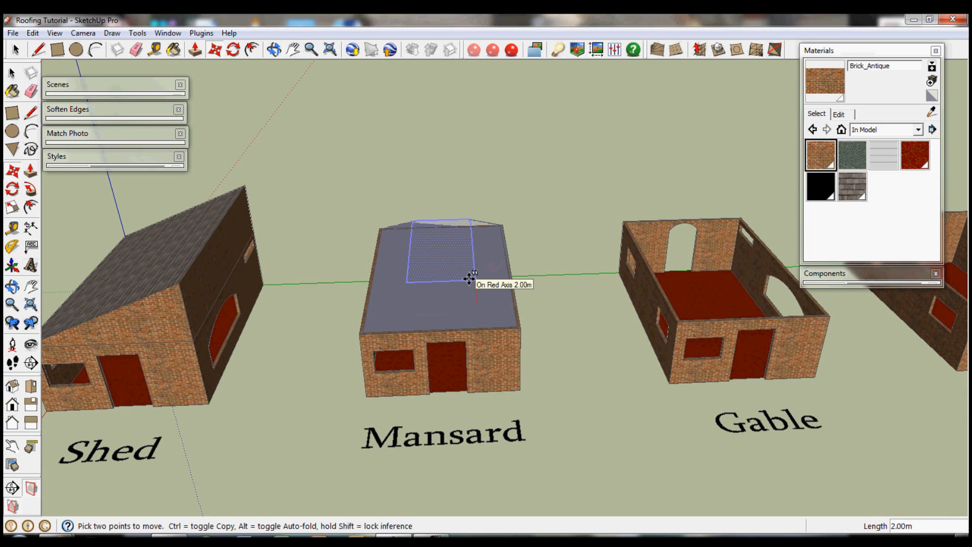
left_click_drag(468, 279, 465, 270)
type("2")
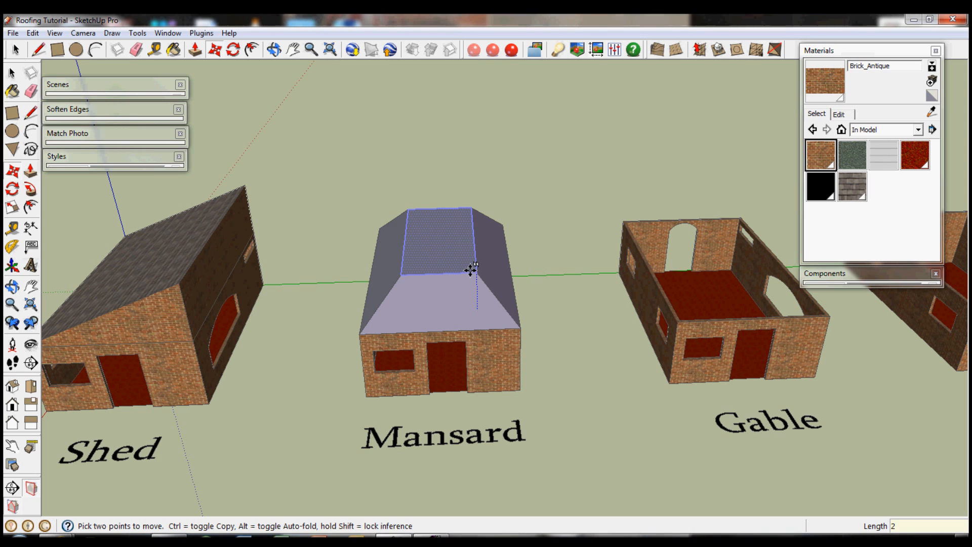
left_click_drag(471, 270, 546, 310)
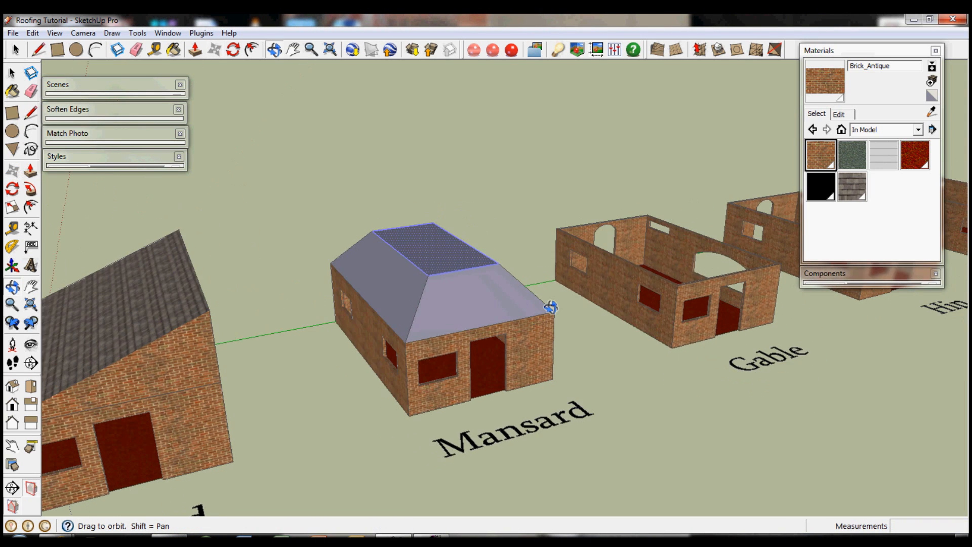
left_click_drag(552, 307, 354, 335)
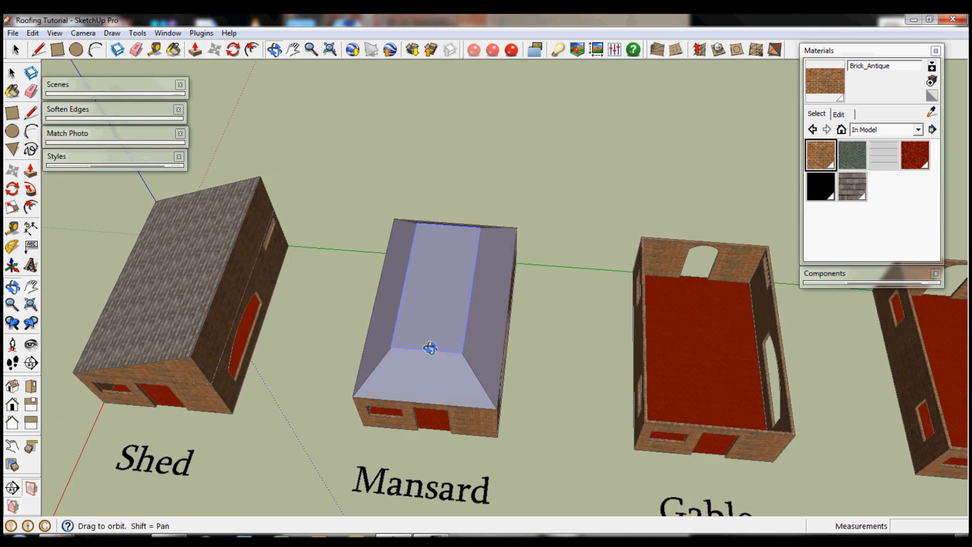
left_click(857, 190)
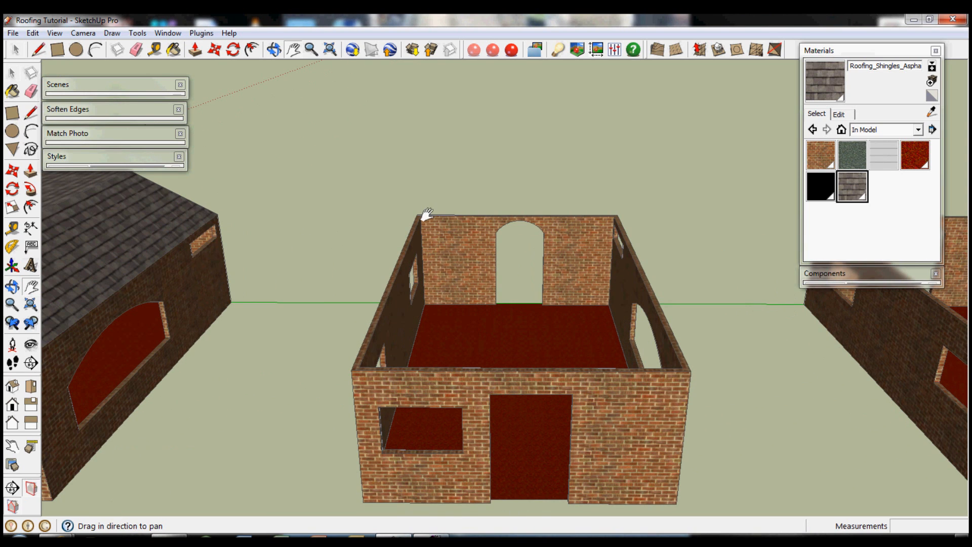
Mark the ridge point and draw the vertical guide and sloped edges up to the peak
left_click(417, 214)
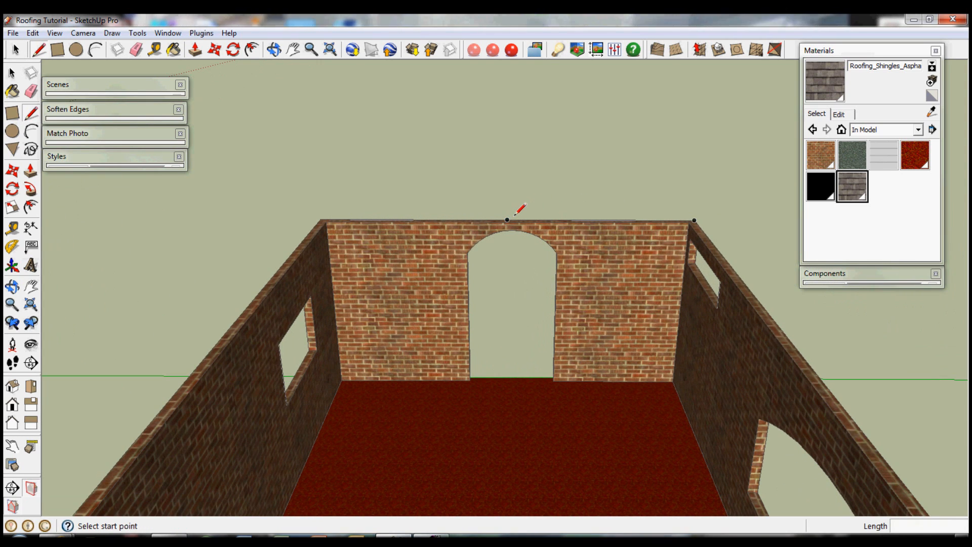
left_click(508, 231)
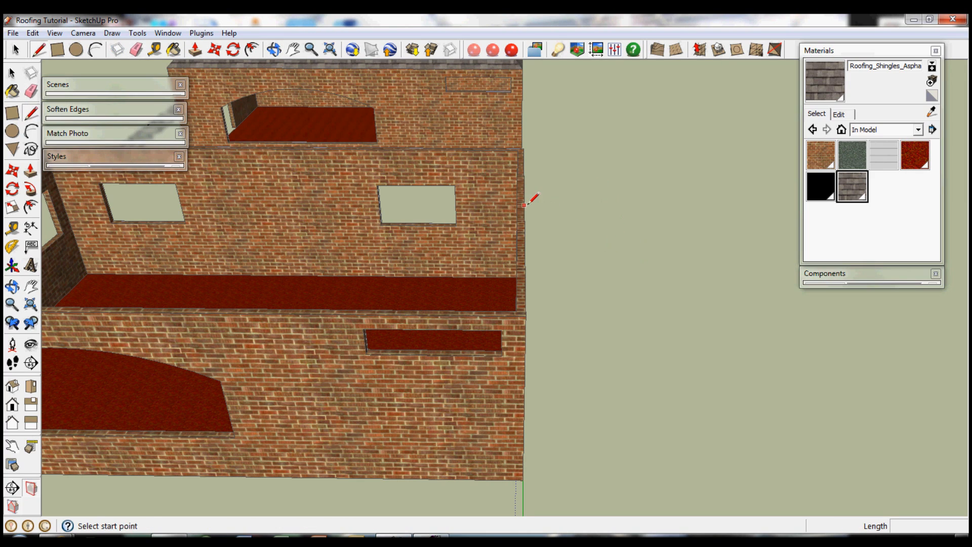
left_click(525, 214)
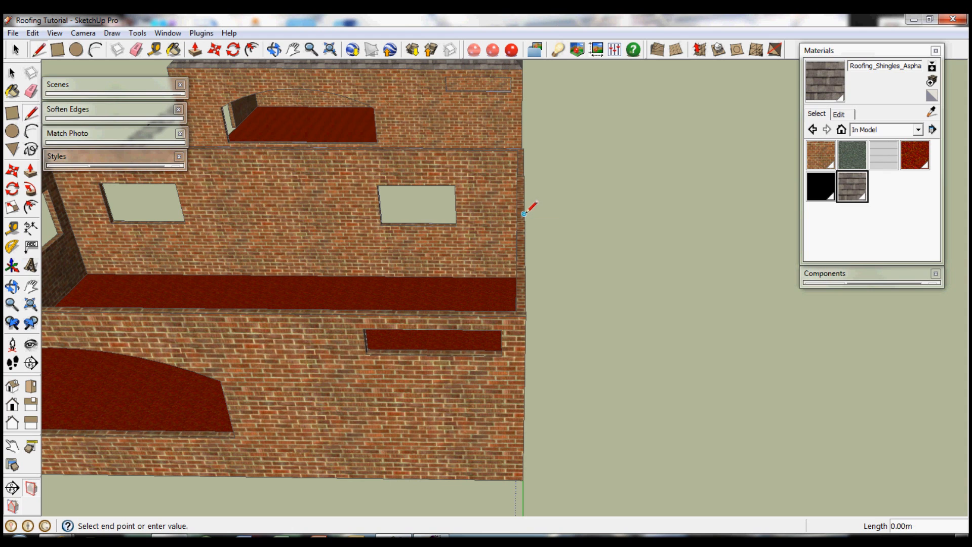
mouse_move(527, 125)
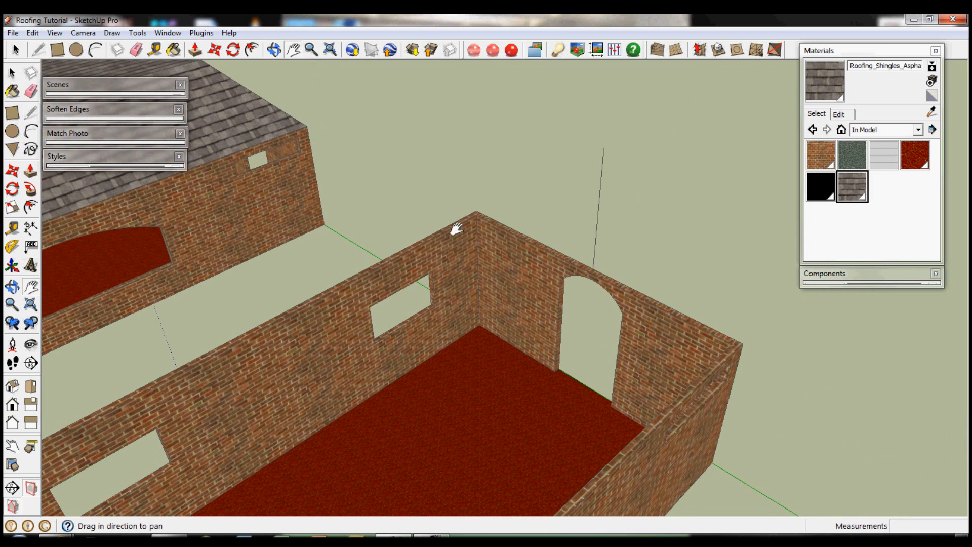
left_click(477, 222)
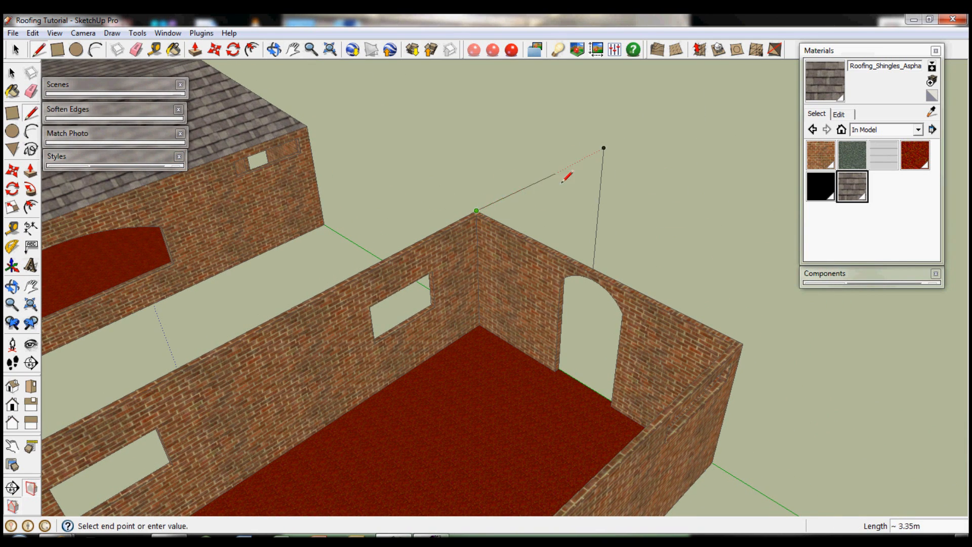
left_click(742, 354)
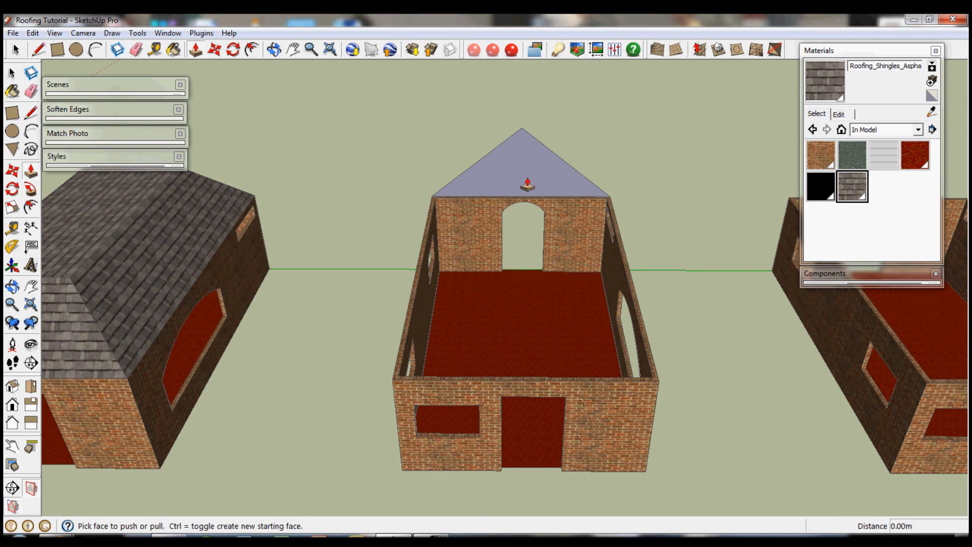
Push/Pull the gable triangle along the full length of the Gable house
left_click_drag(526, 185, 649, 378)
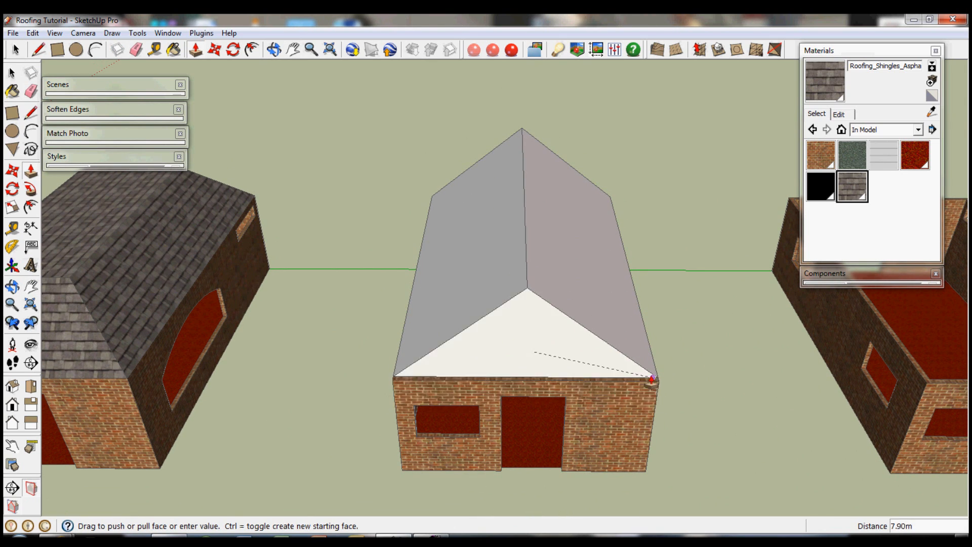
left_click_drag(649, 377, 640, 416)
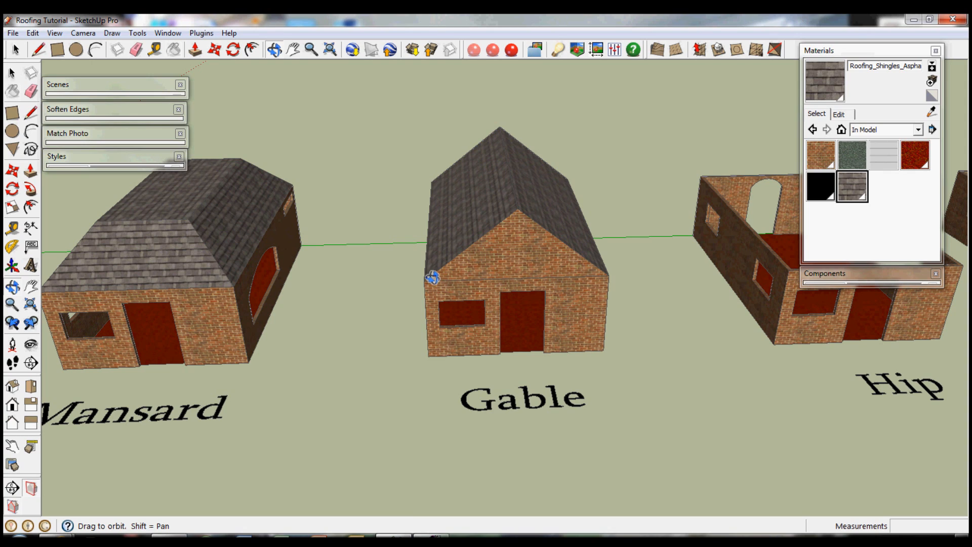
mouse_move(409, 285)
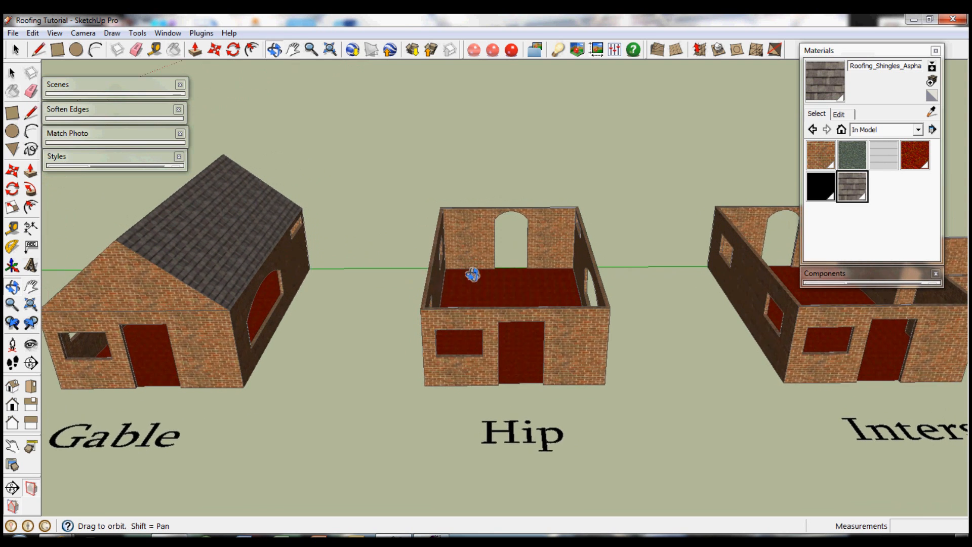
Bring the Hip house's flat roof slab into view and start marking its ridge
left_click_drag(472, 273, 448, 256)
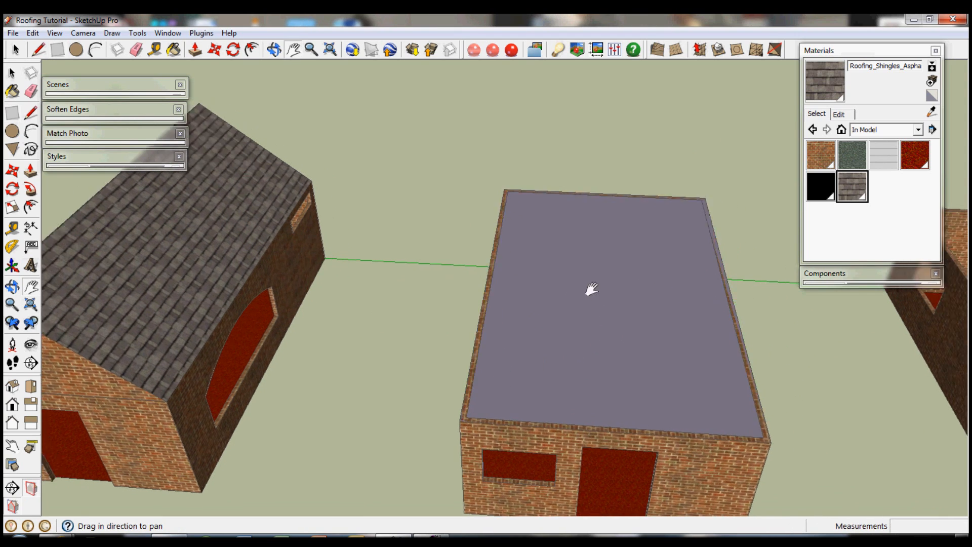
left_click_drag(592, 289, 520, 297)
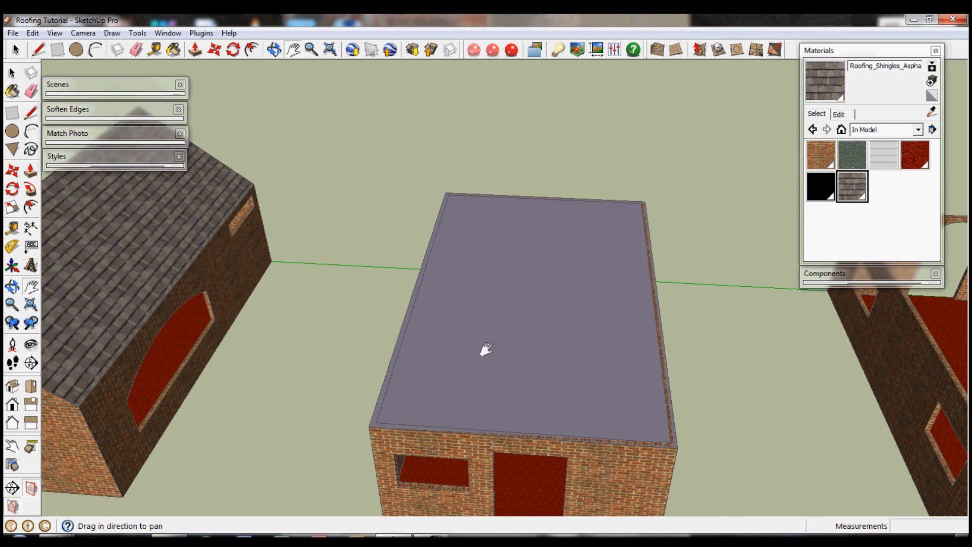
mouse_move(463, 200)
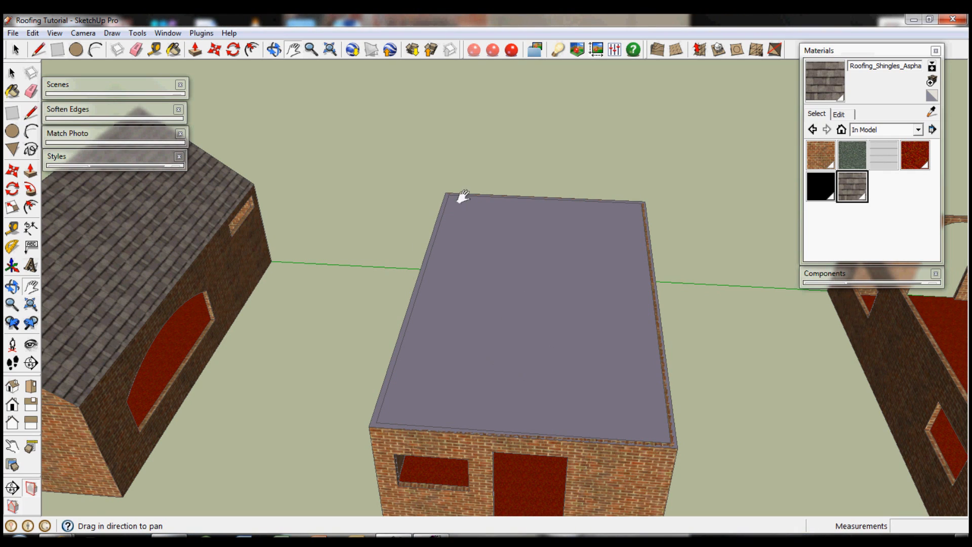
left_click(446, 193)
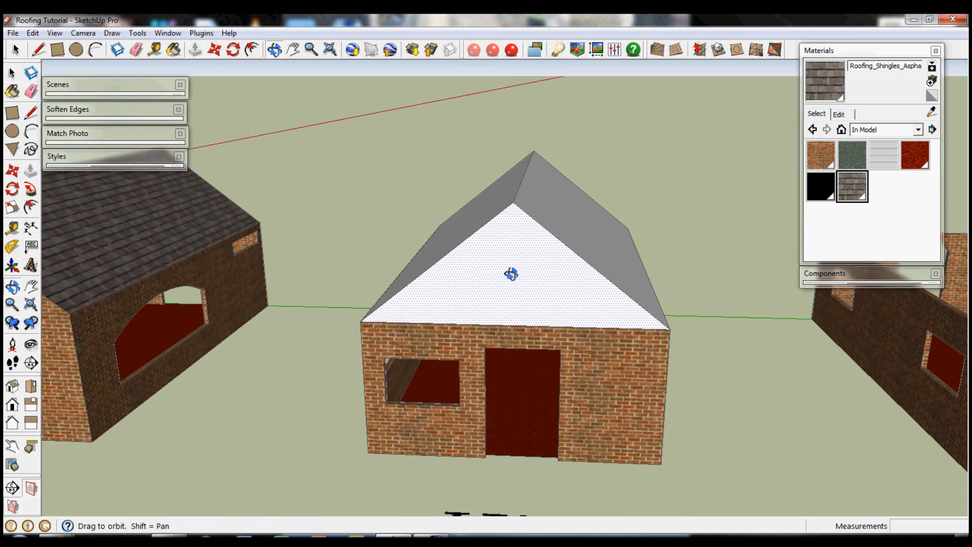
Pull the ridge ends inward into hips and sample the shingle texture for the roof
left_click_drag(509, 279, 462, 285)
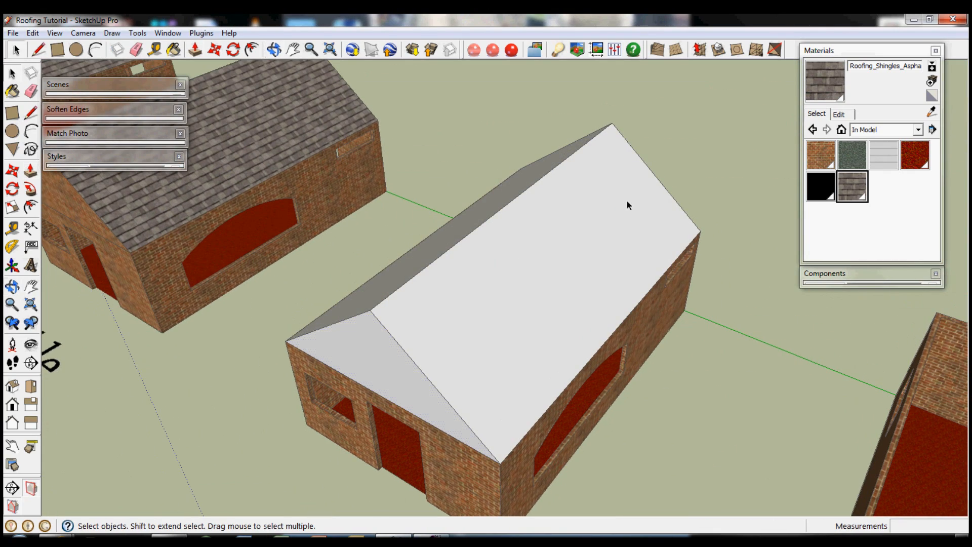
mouse_move(441, 255)
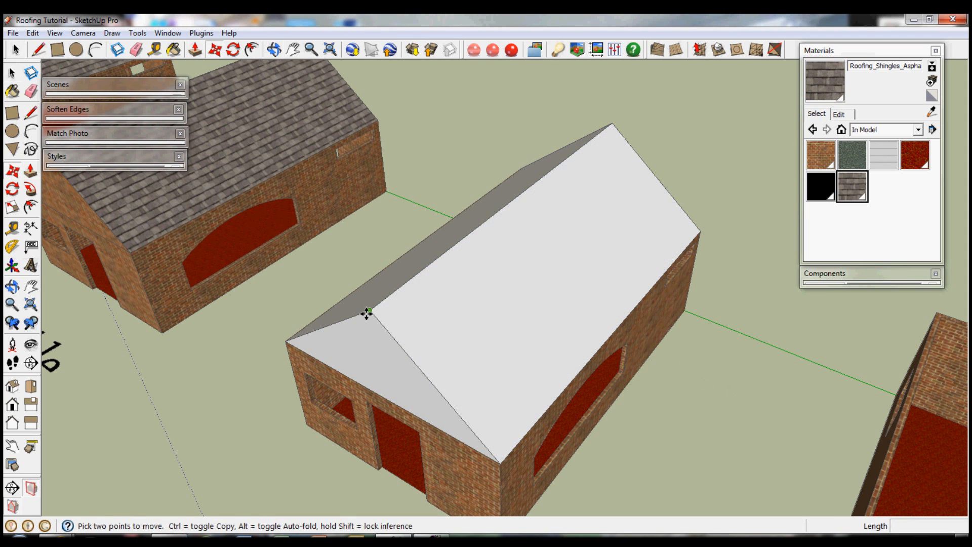
left_click_drag(367, 313, 433, 271)
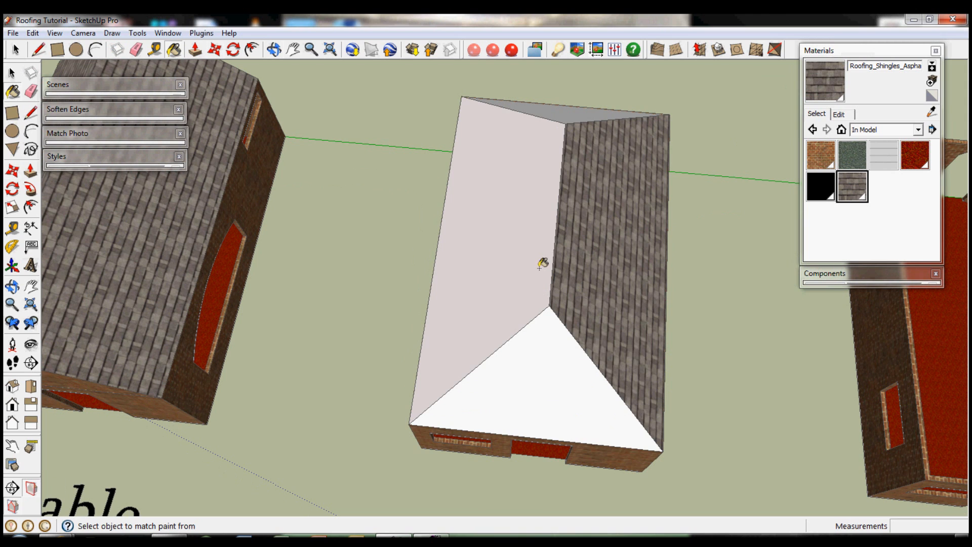
left_click(539, 262)
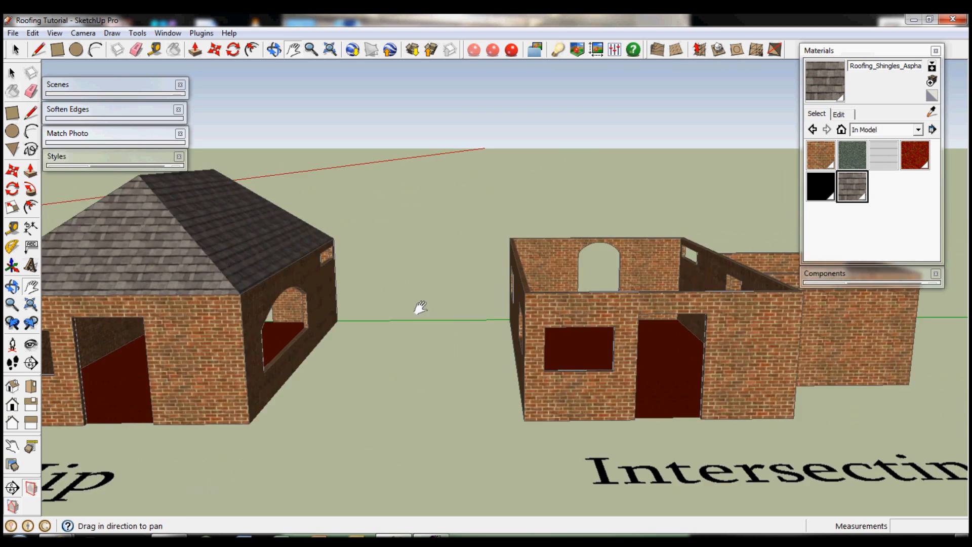
Pan to the Intersecting house and orbit to see its smaller wing
left_click_drag(422, 307, 462, 261)
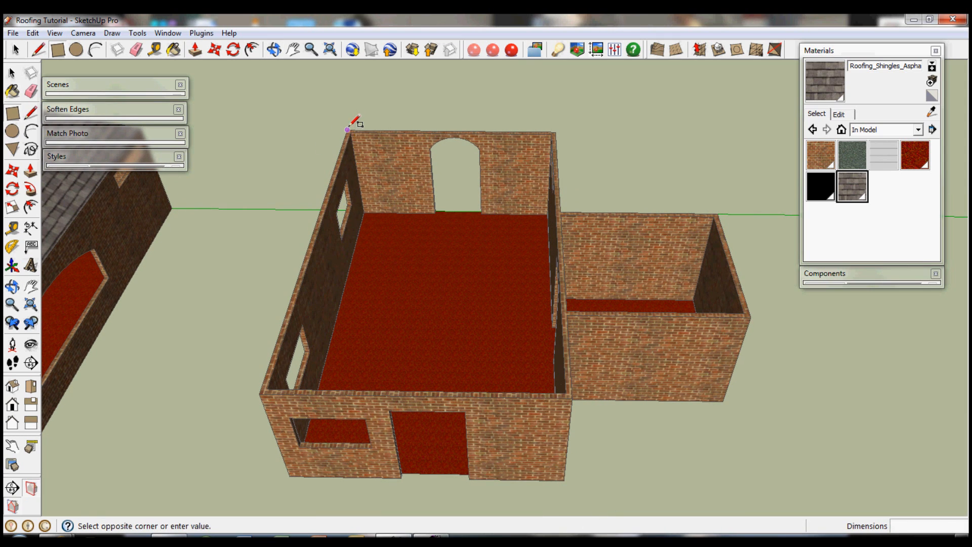
mouse_move(402, 110)
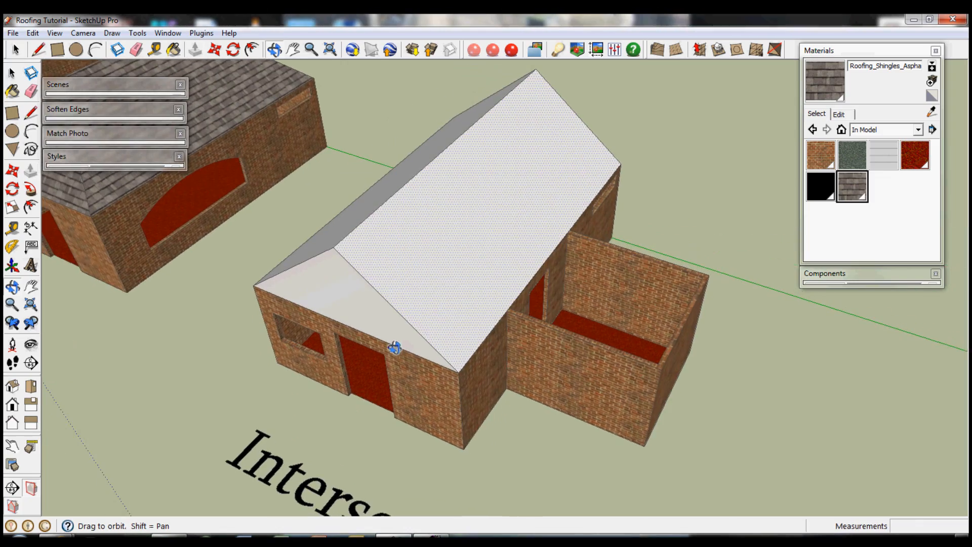
left_click_drag(394, 348, 548, 265)
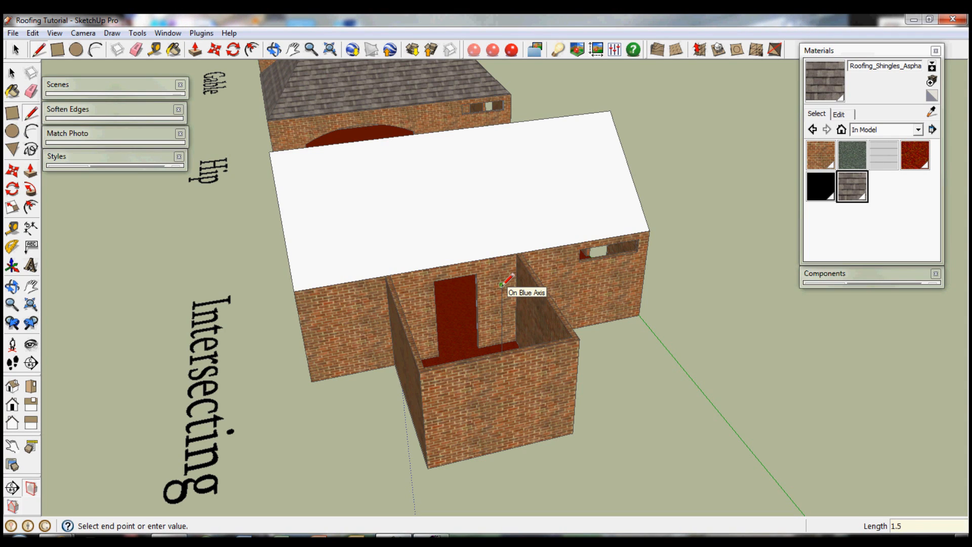
Draw the triangular gable outline on the smaller wing's end wall
left_click(499, 290)
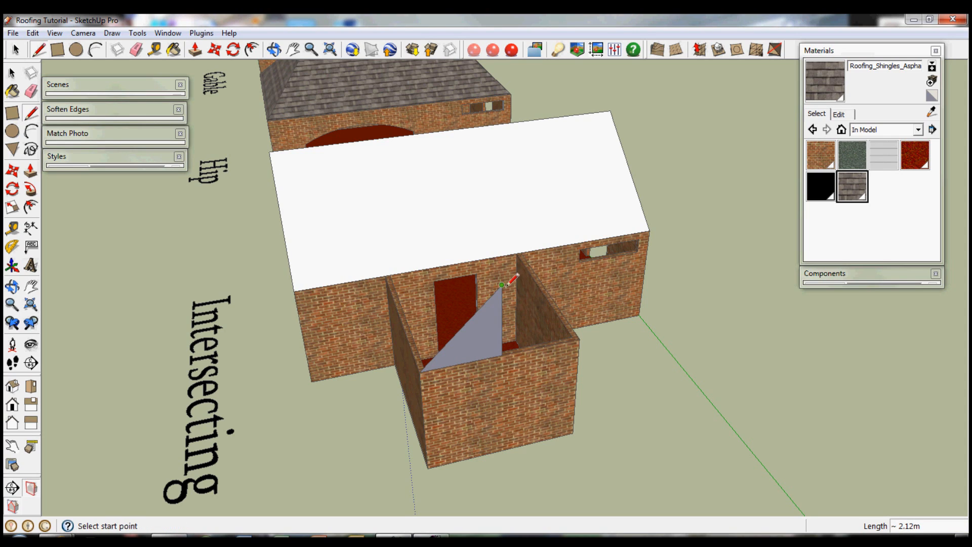
left_click(580, 352)
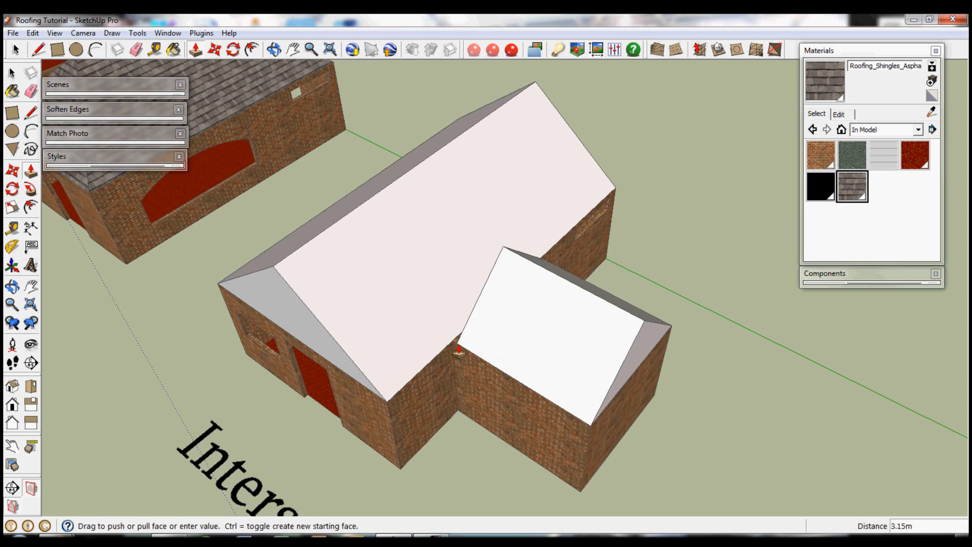
mouse_move(451, 353)
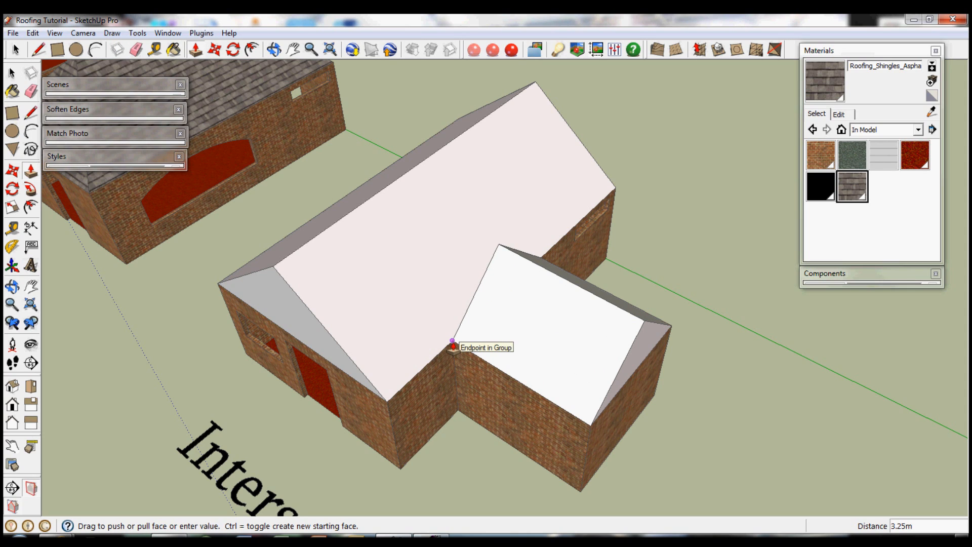
mouse_move(451, 348)
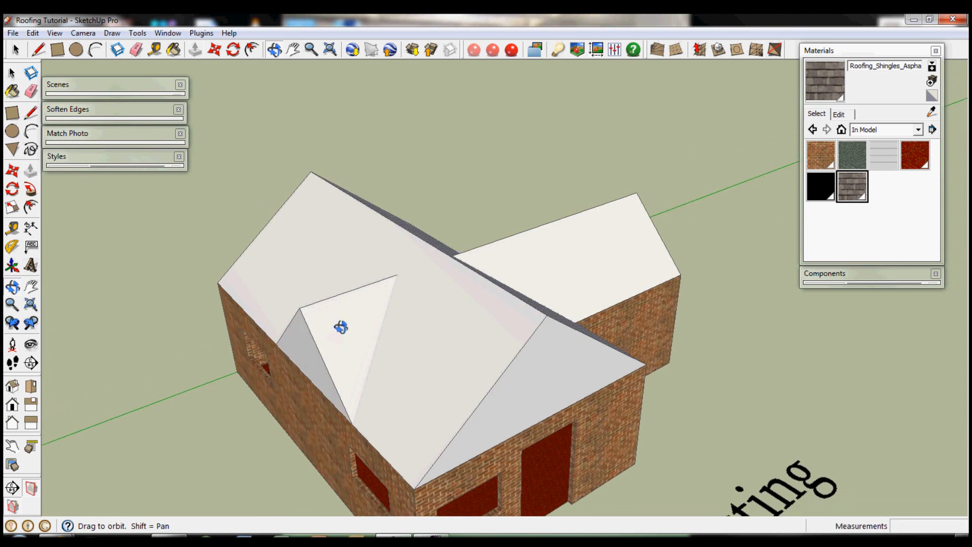
Erase the wing roof pieces poking through the main roof
left_click_drag(340, 329, 227, 391)
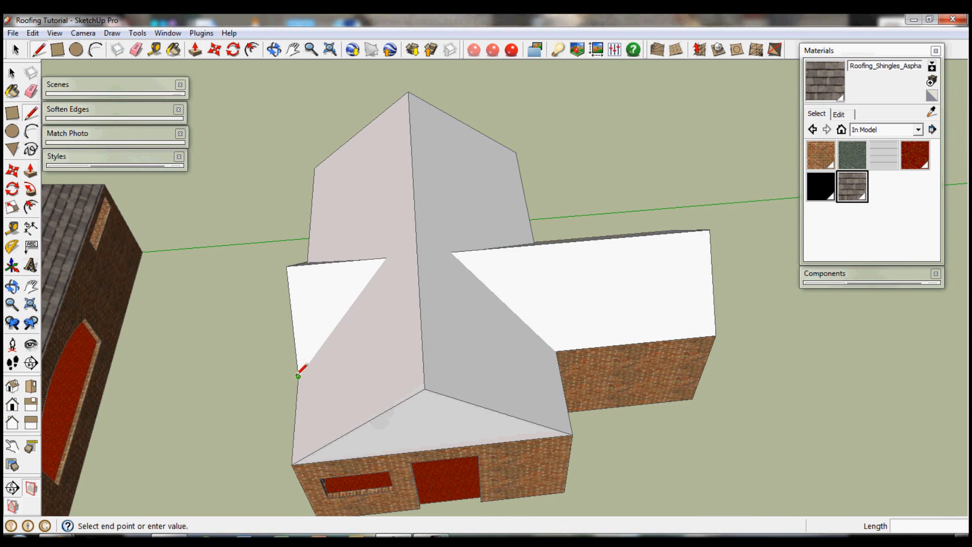
mouse_move(385, 272)
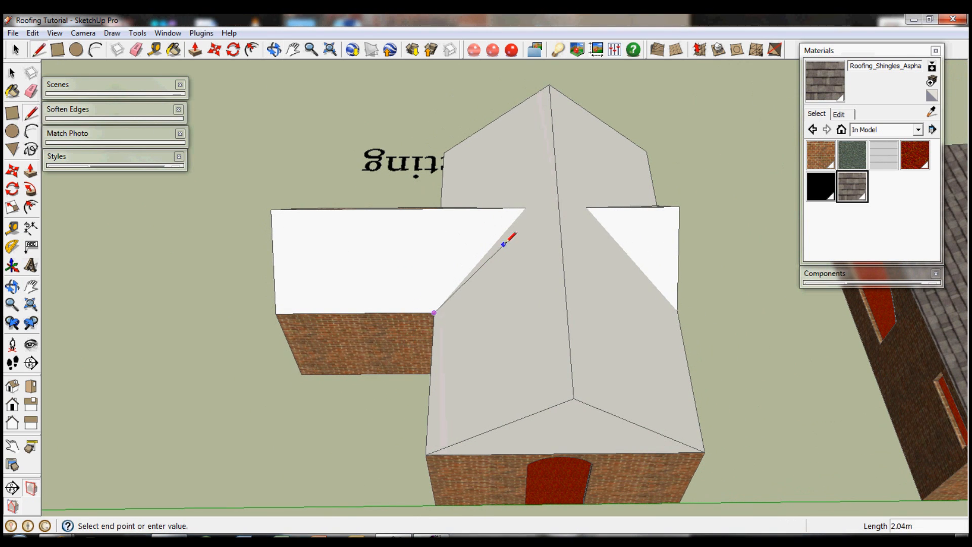
mouse_move(586, 218)
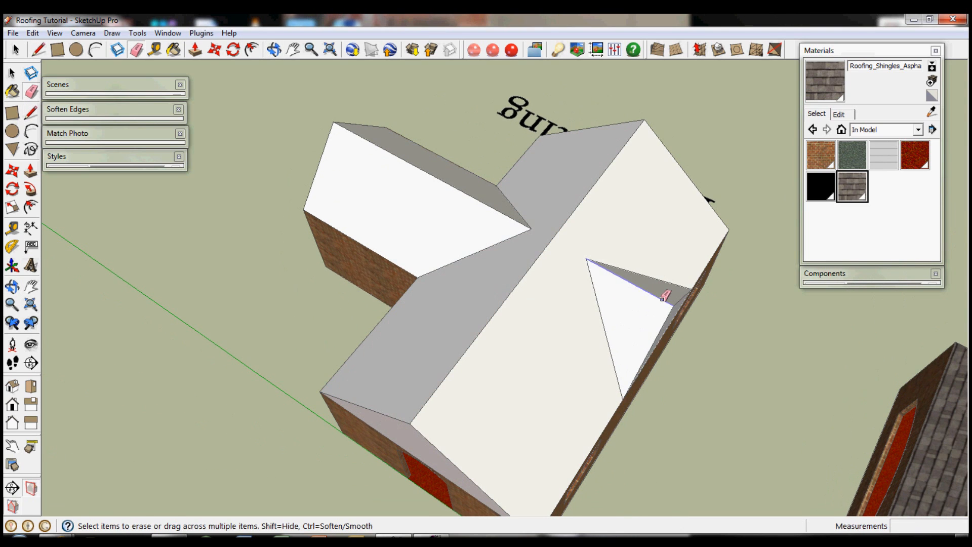
left_click(660, 301)
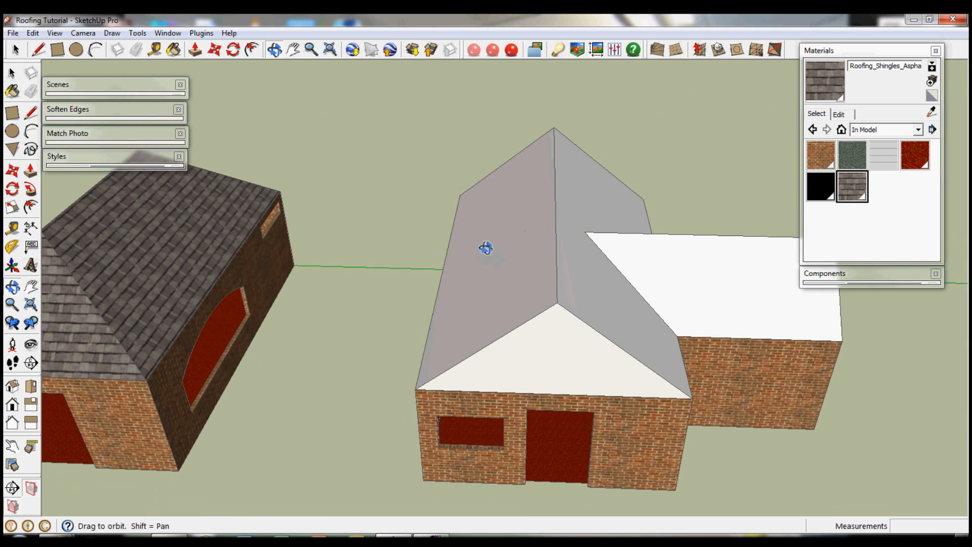
Orbit out to view all five shingled houses in a row and collapse the Materials tray
left_click_drag(487, 248, 531, 273)
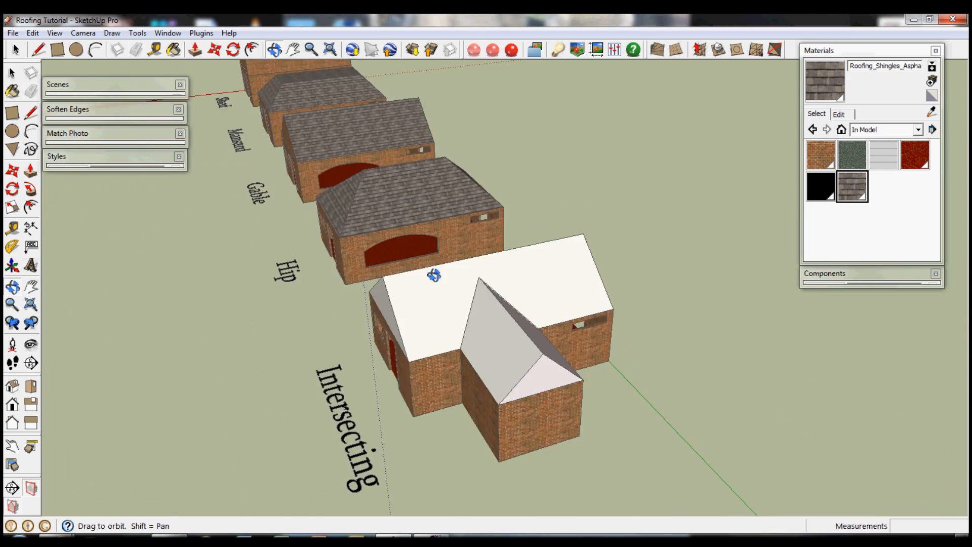
left_click_drag(434, 276, 589, 288)
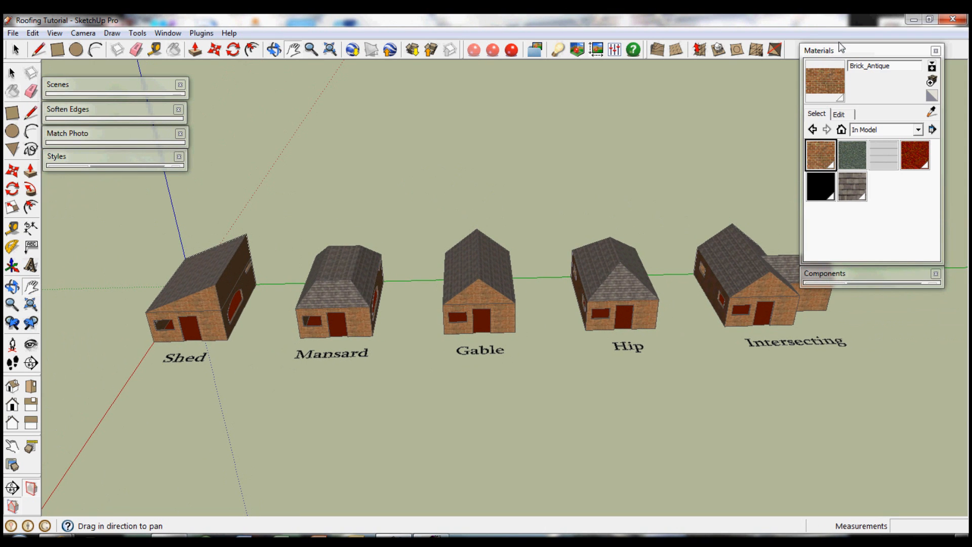
left_click(933, 50)
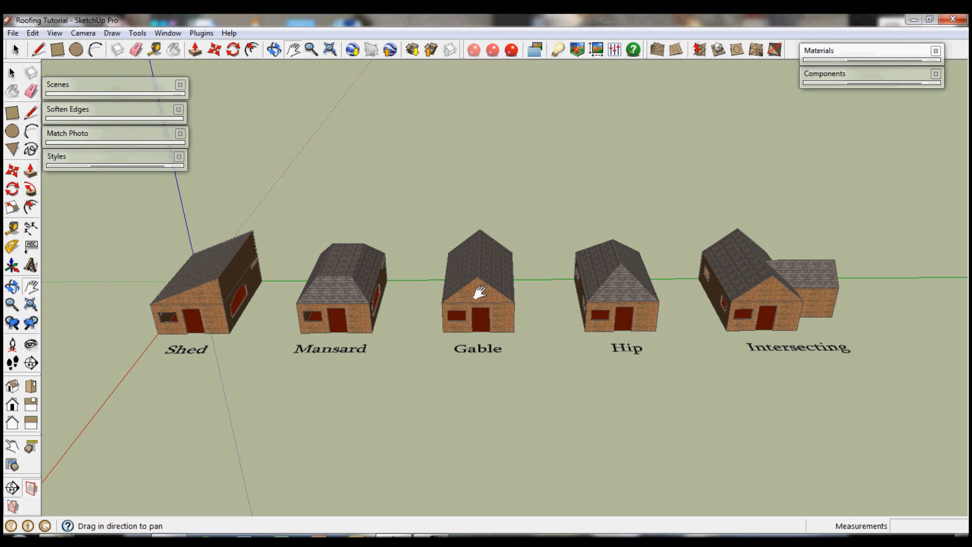